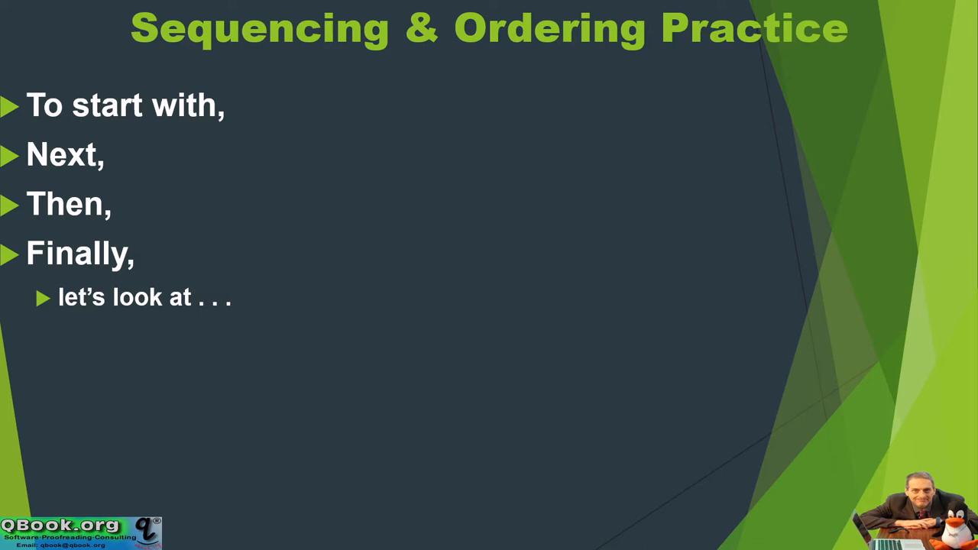
- Draw a red ink circle around the sub-point "let's look at . . ."
{"action": "left_click_drag", "start_coordinate": [42, 263], "coordinate": [84, 351]}
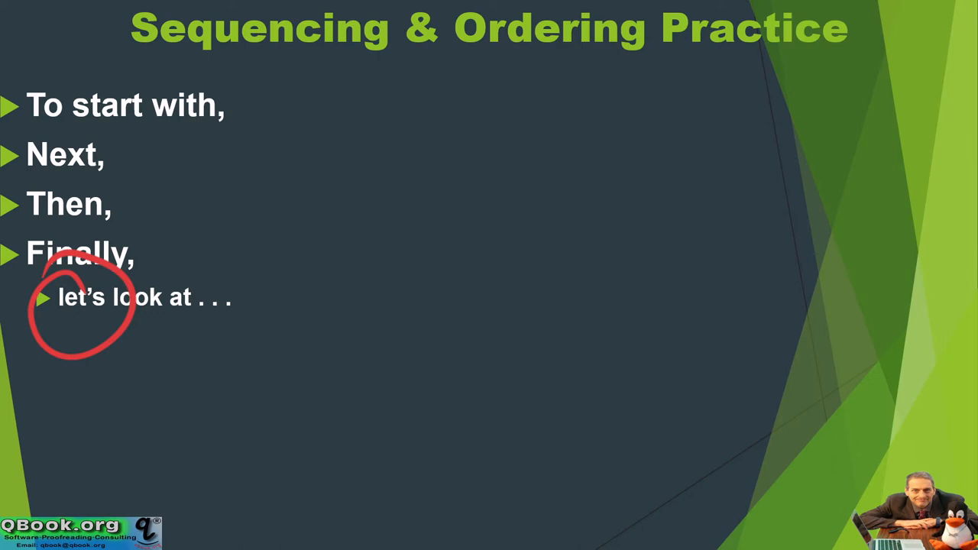
- Erase the red ink circle and advance to the slide with the bullet "While"
{"action": "left_click_drag", "start_coordinate": [99, 267], "coordinate": [214, 337]}
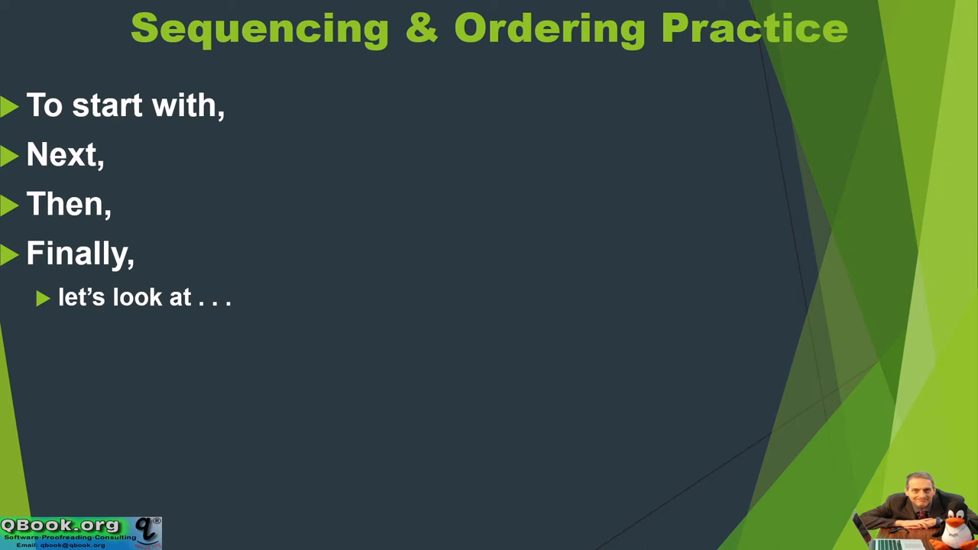
{"action": "key", "text": "Right"}
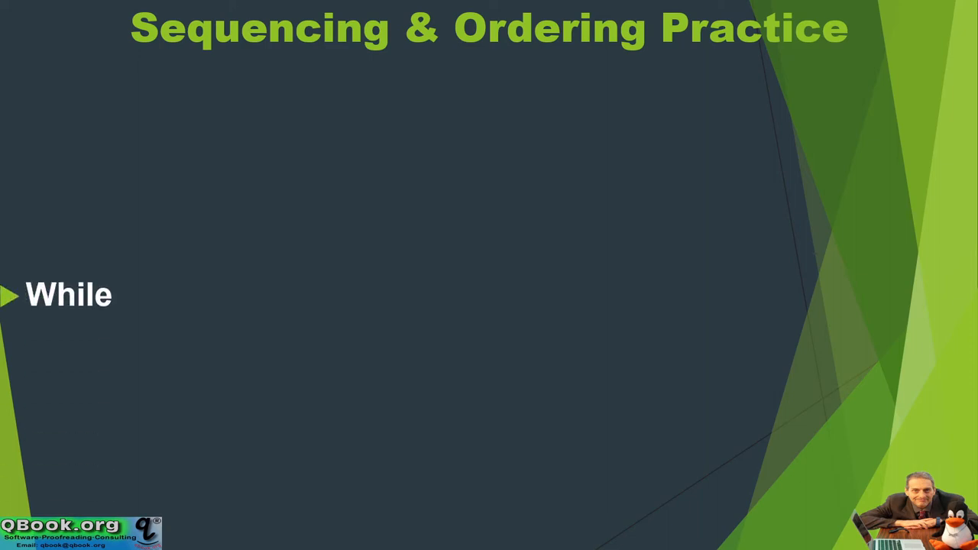